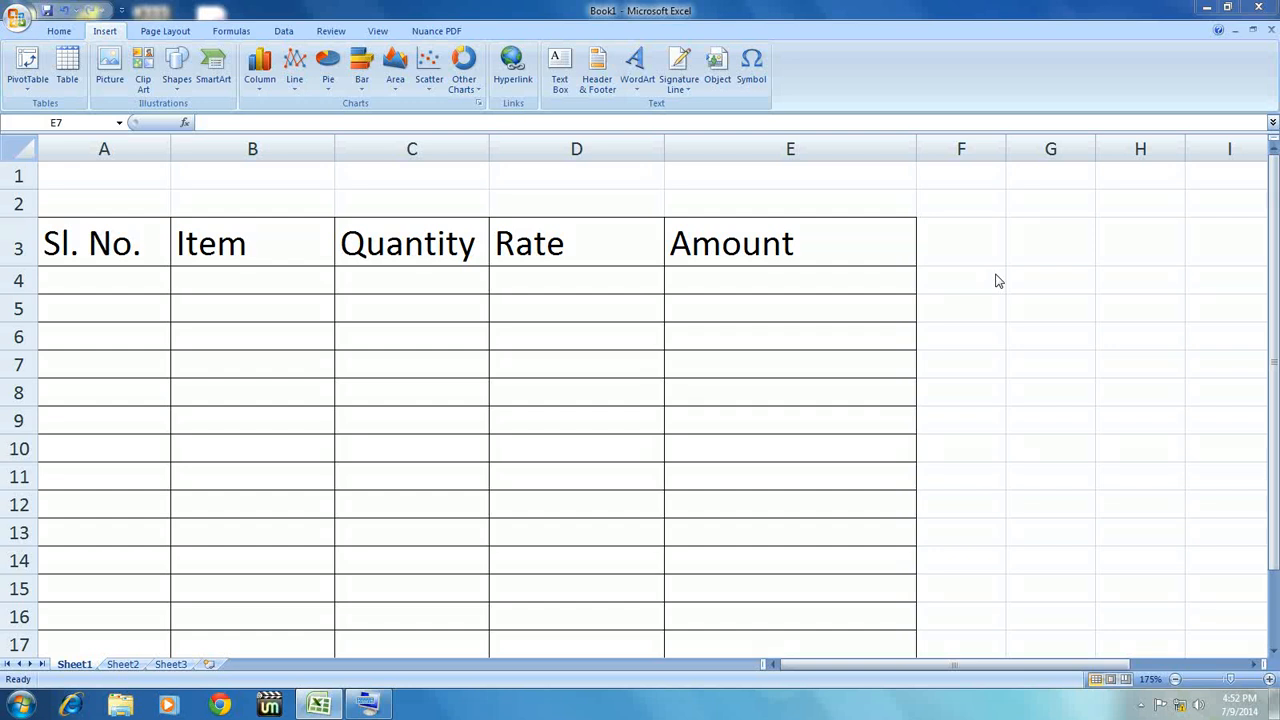
# Step: Select the Sl. No., Item and Quantity heading cells in turn
pyautogui.click(252, 280)
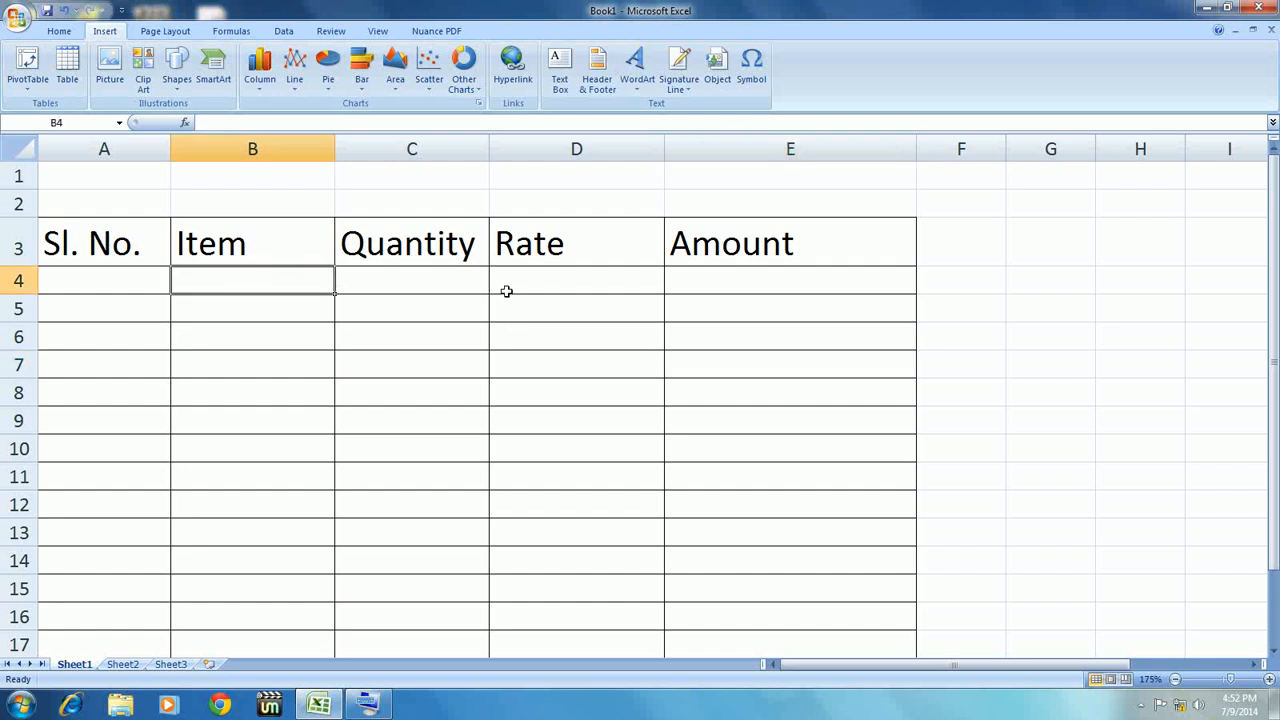
pyautogui.click(104, 243)
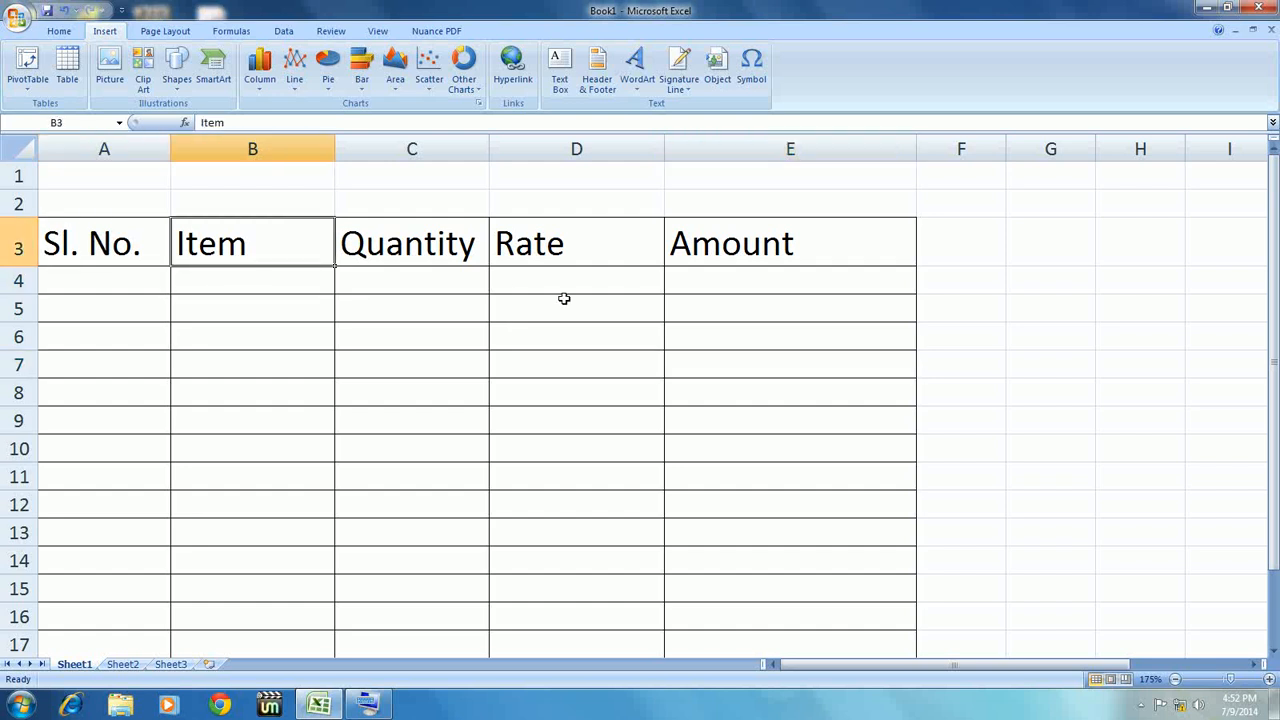
pyautogui.click(104, 243)
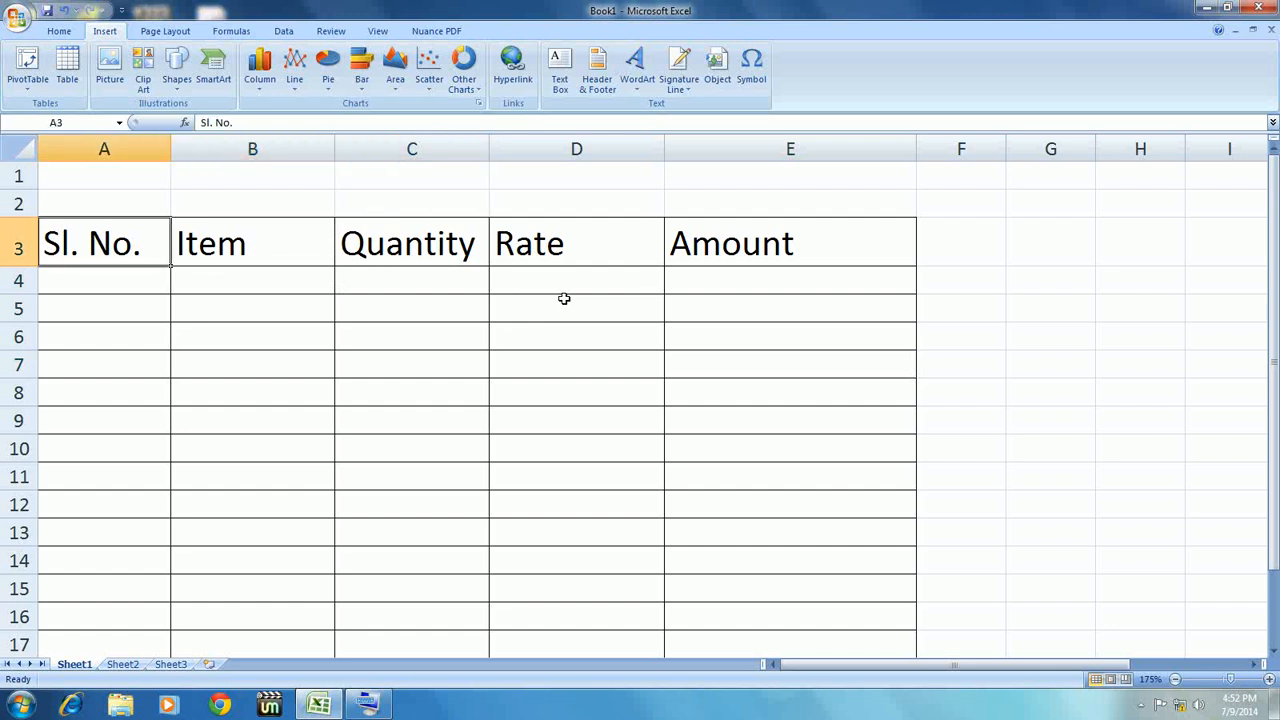
pyautogui.click(252, 243)
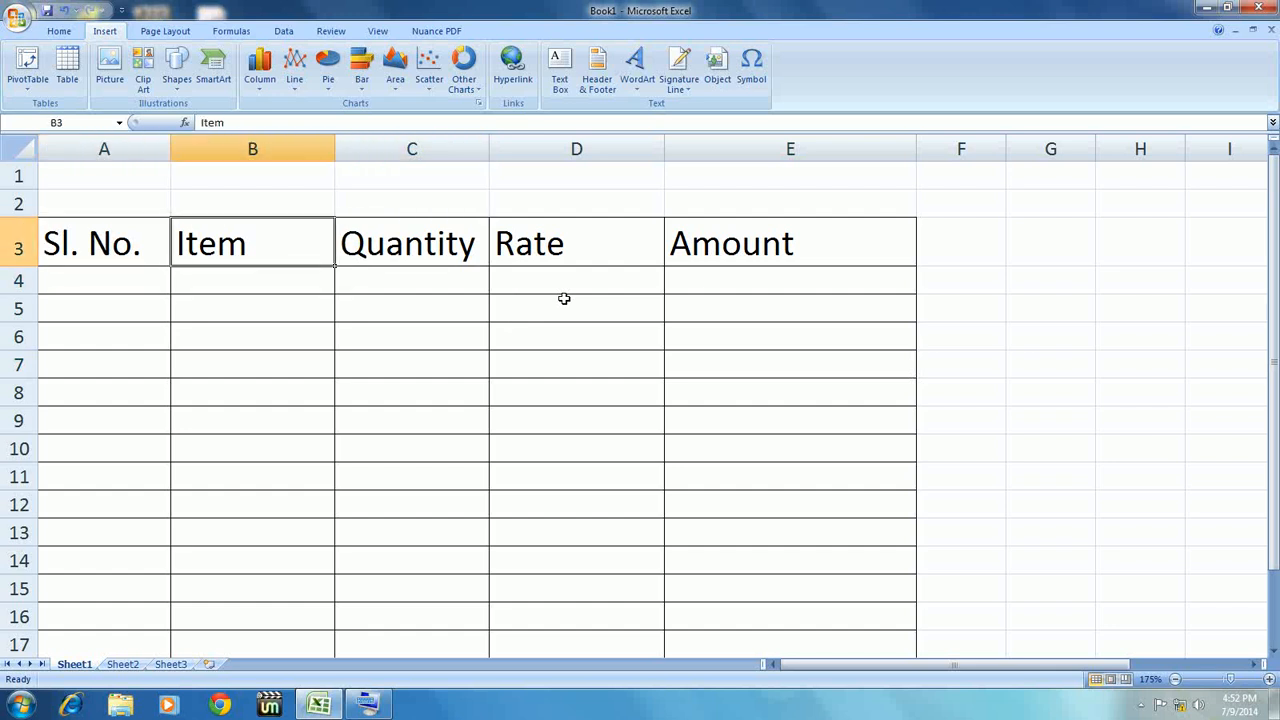
pyautogui.click(411, 242)
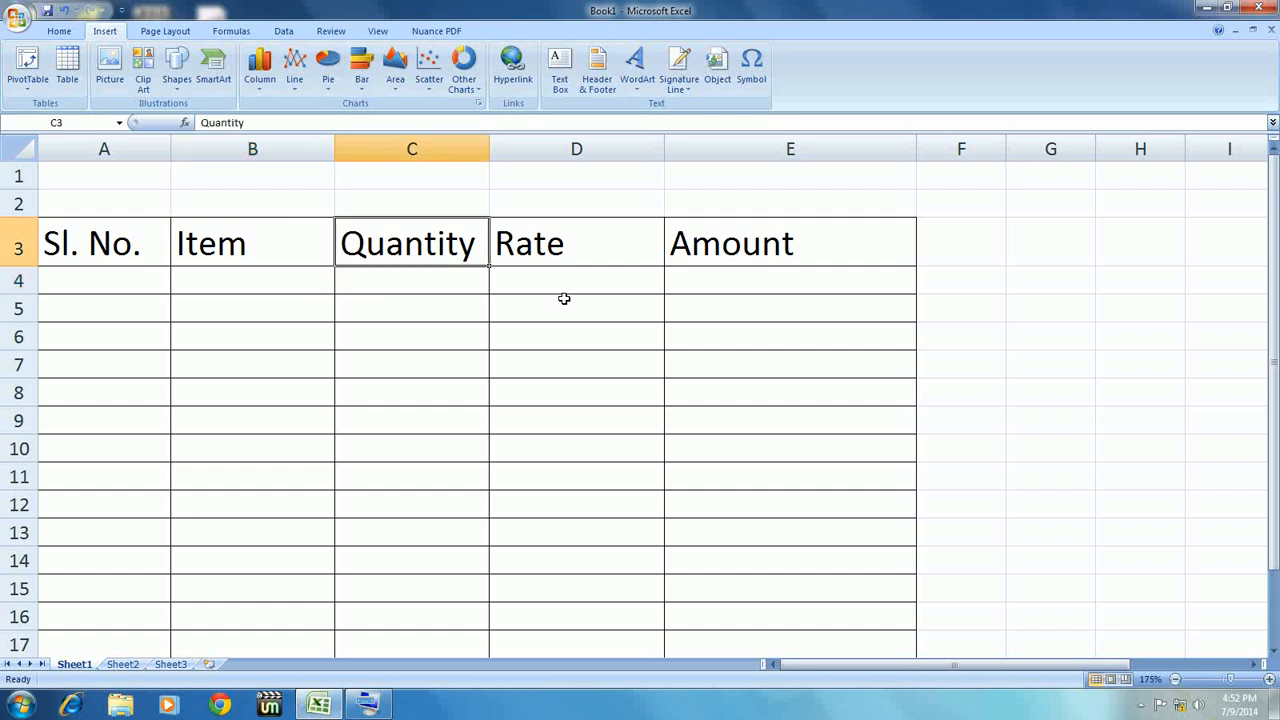
pyautogui.click(104, 243)
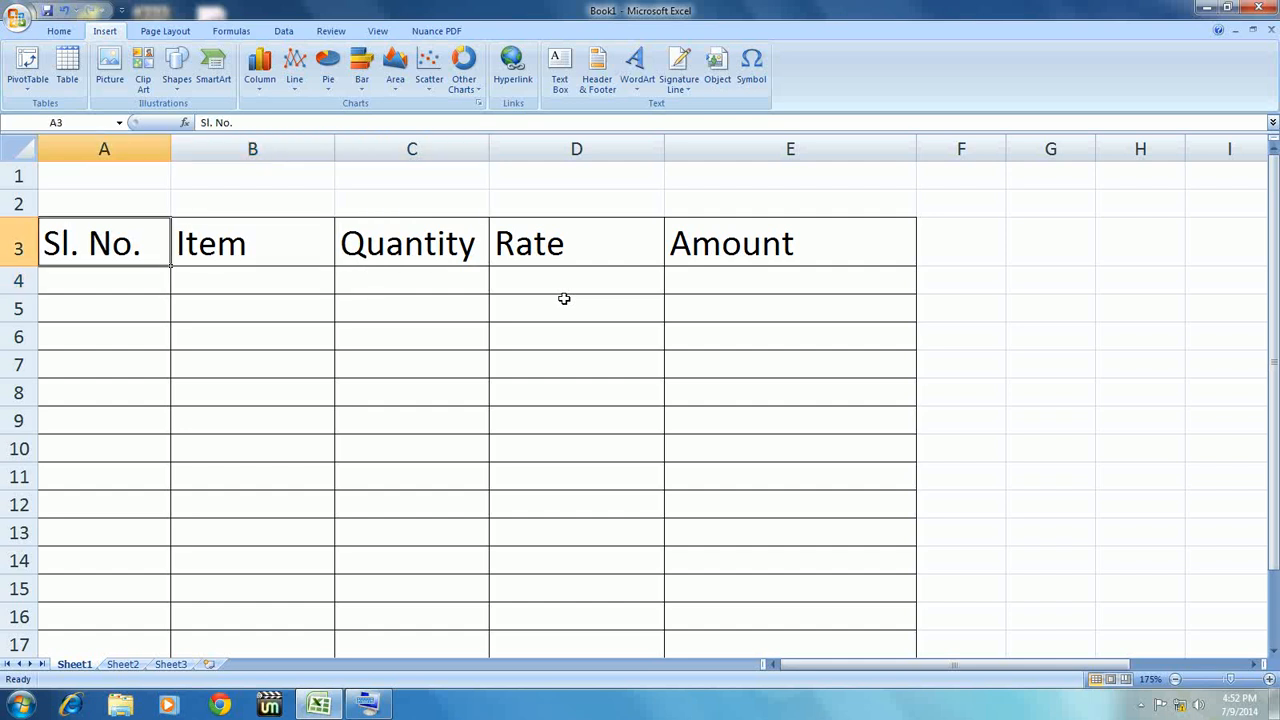
pyautogui.click(252, 243)
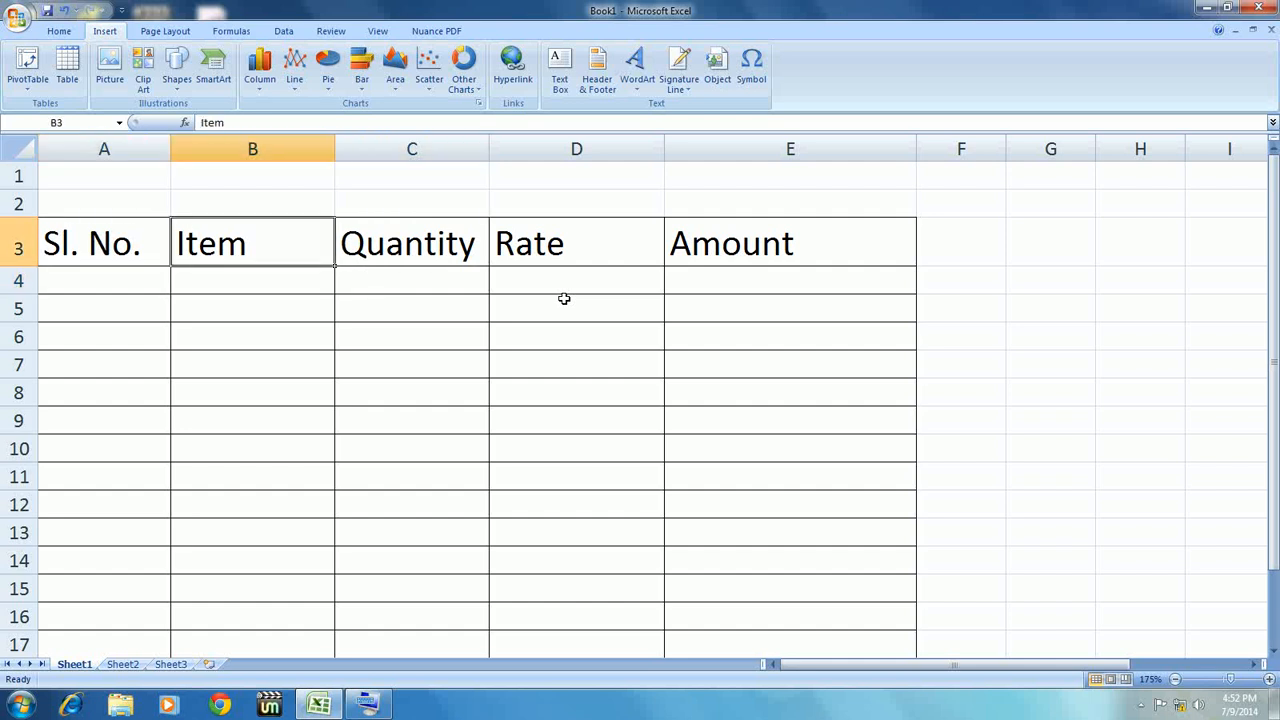
pyautogui.click(411, 243)
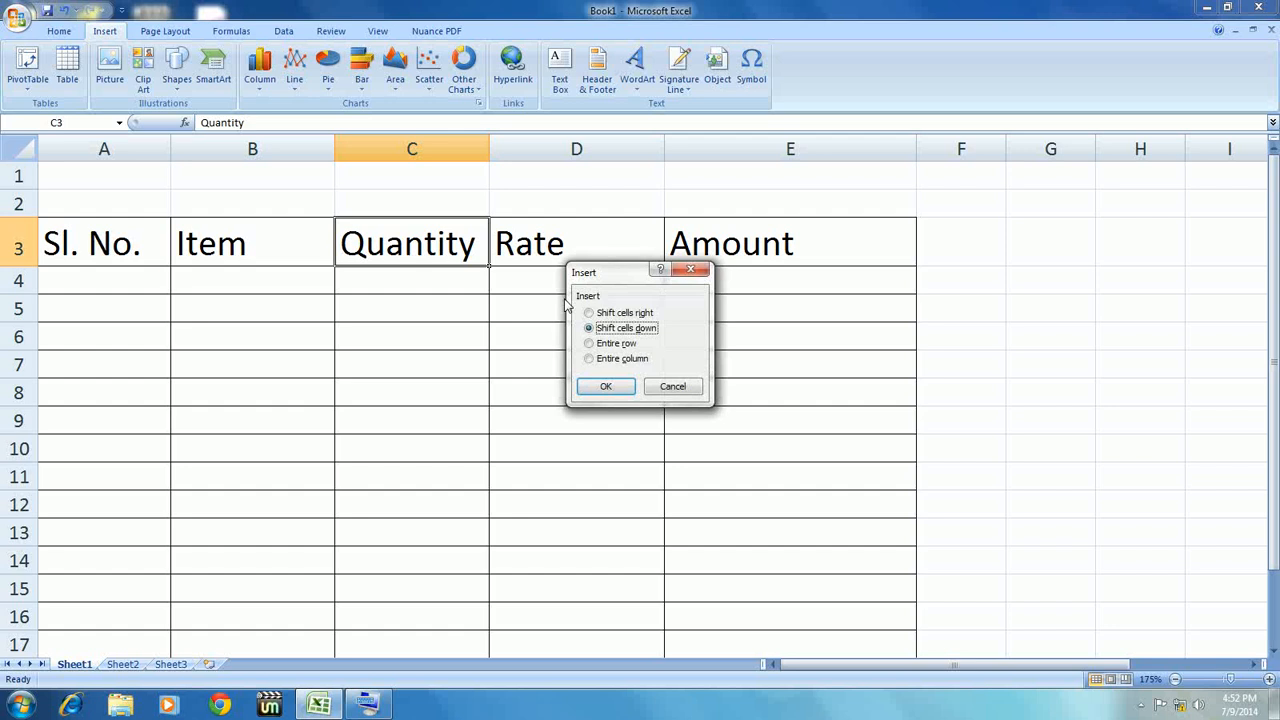
# Step: Insert a blank entire column before Quantity, after one abandoned attempt
pyautogui.click(589, 358)
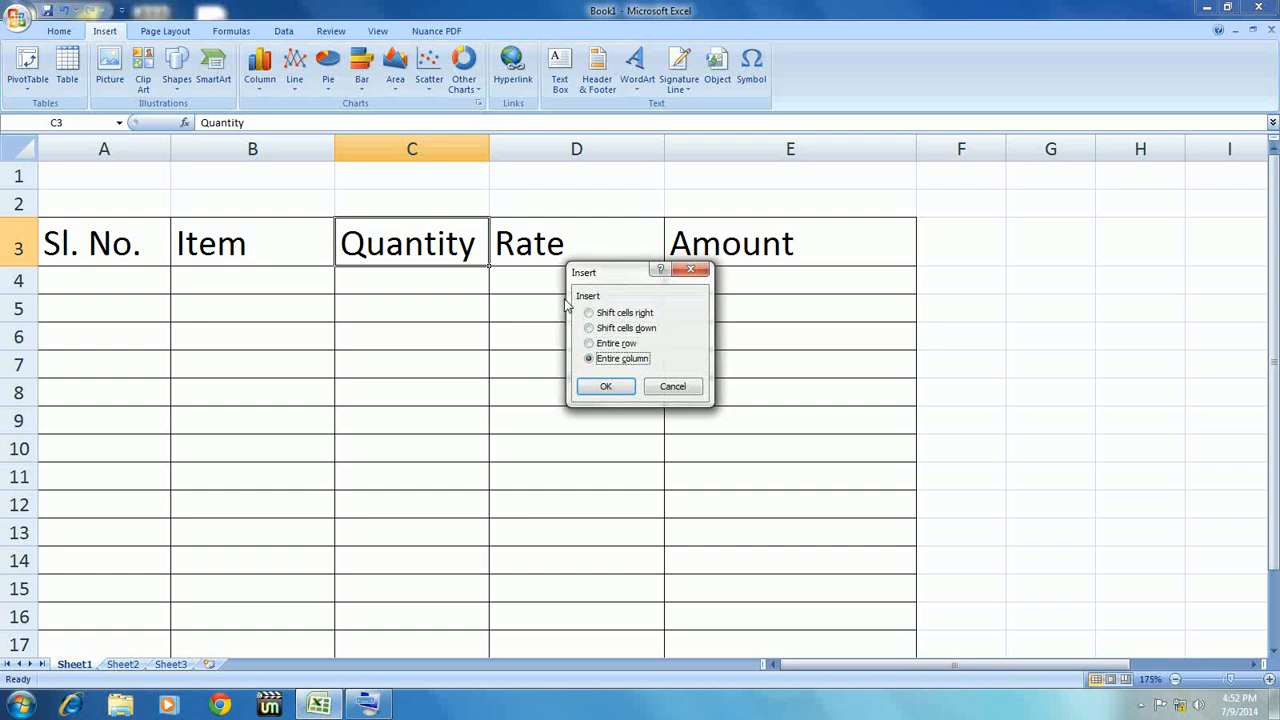
pyautogui.click(605, 386)
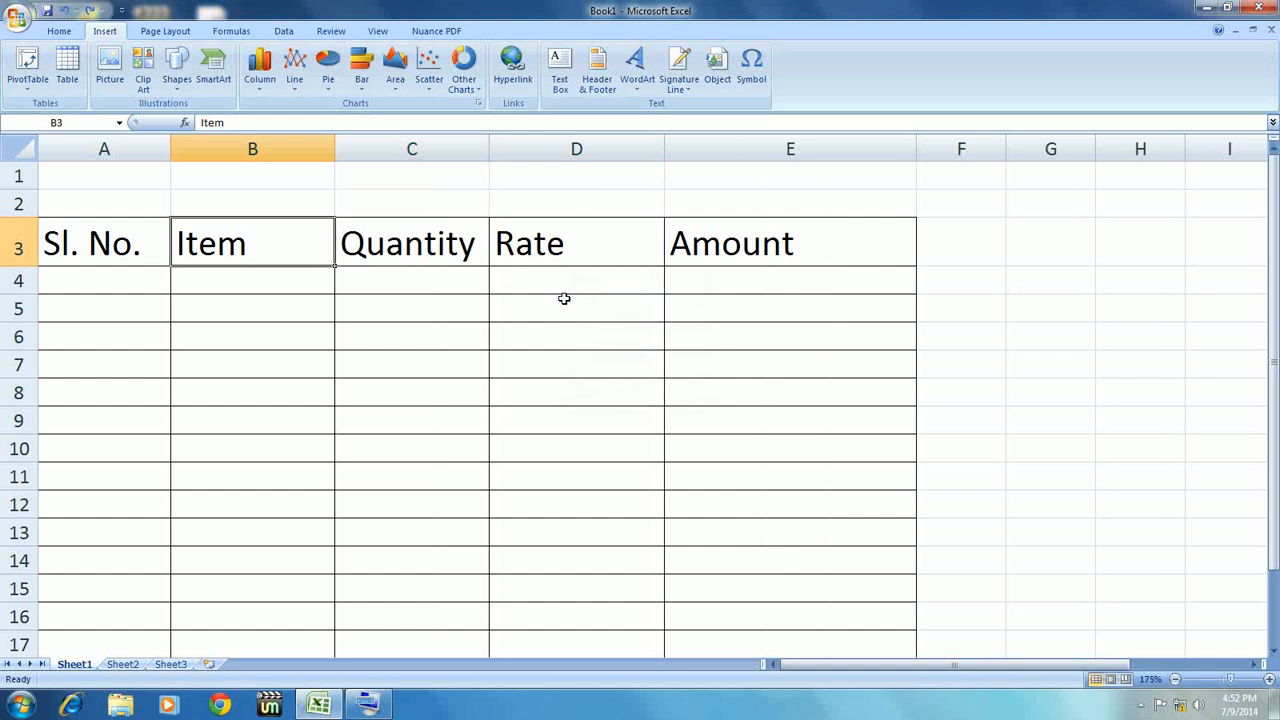
pyautogui.click(411, 243)
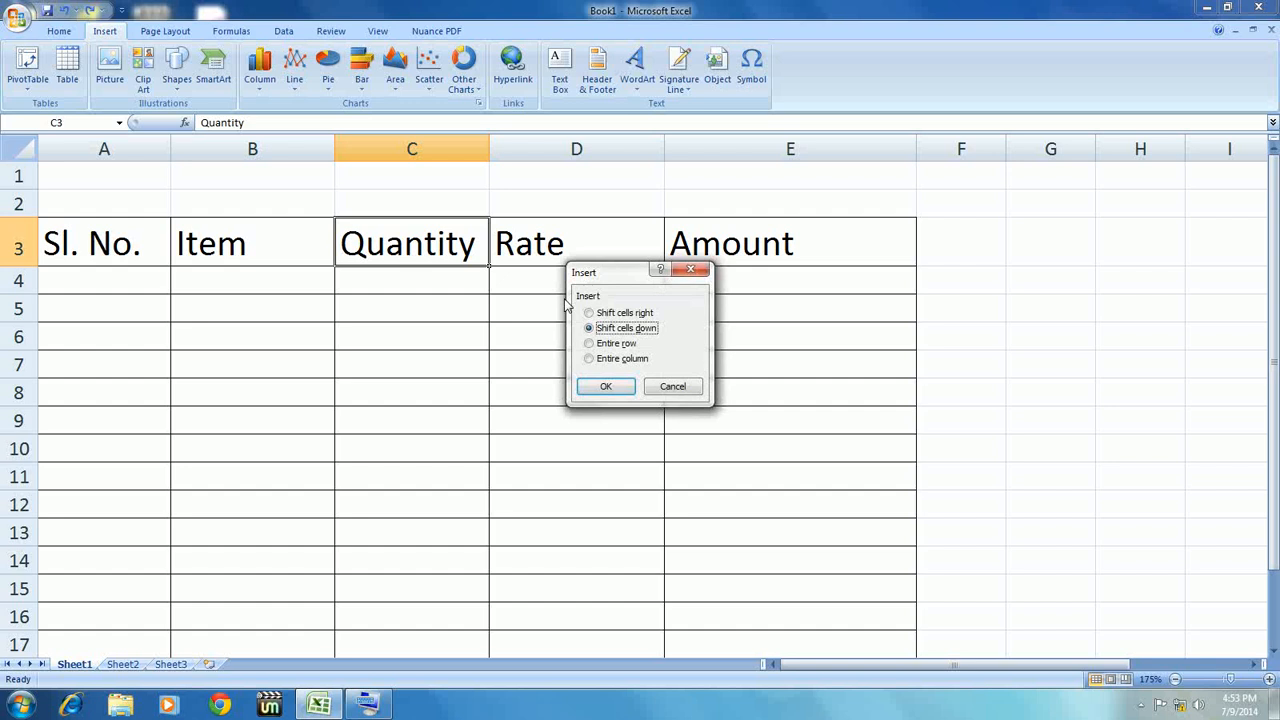
pyautogui.click(589, 343)
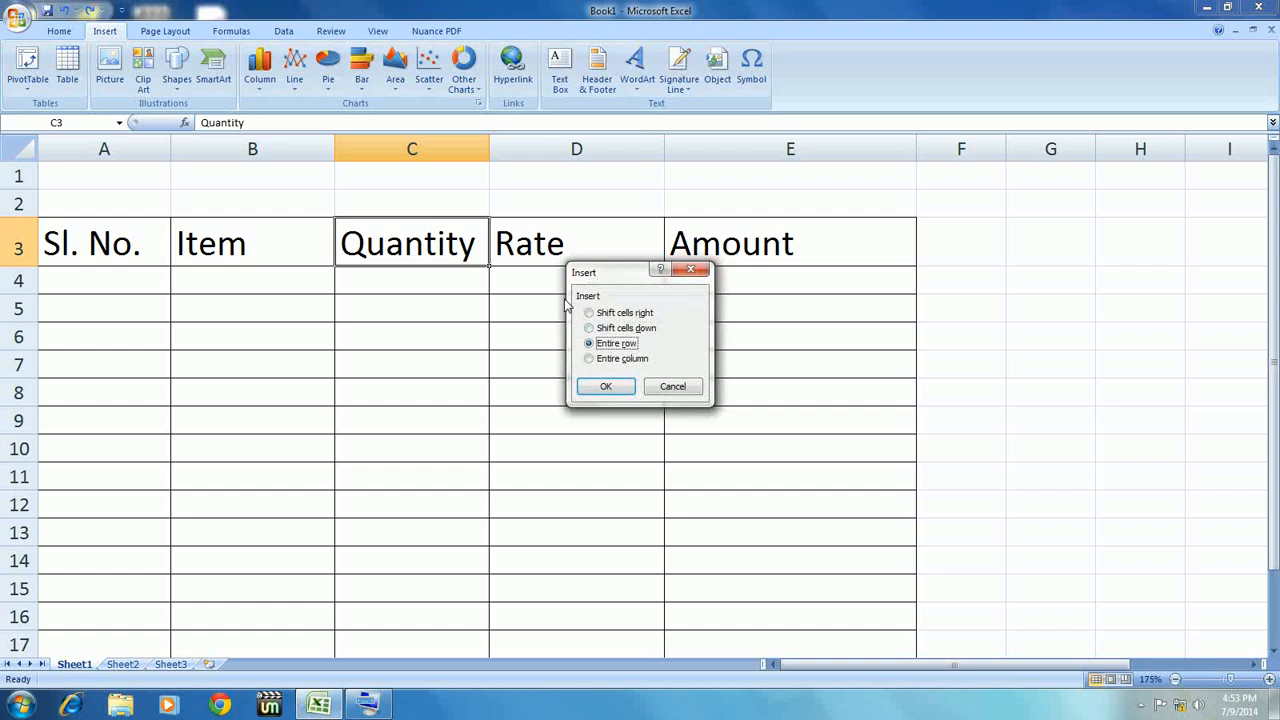
pyautogui.click(589, 358)
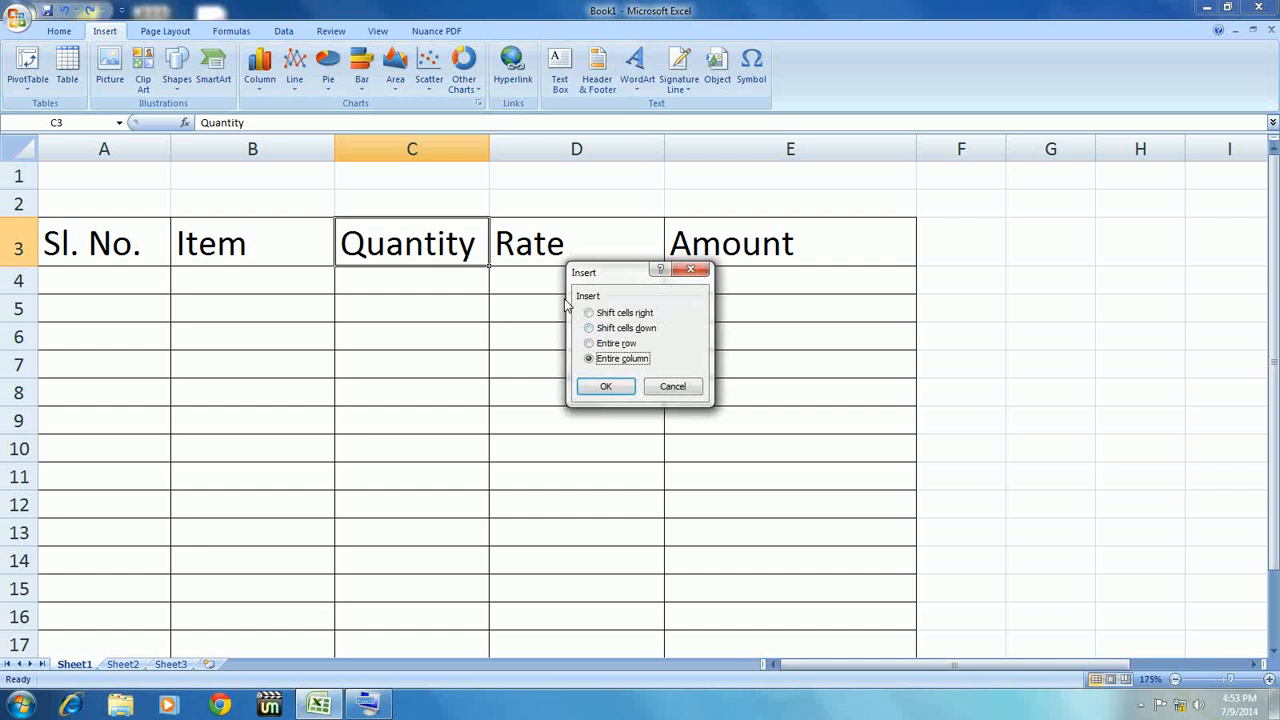
pyautogui.click(605, 386)
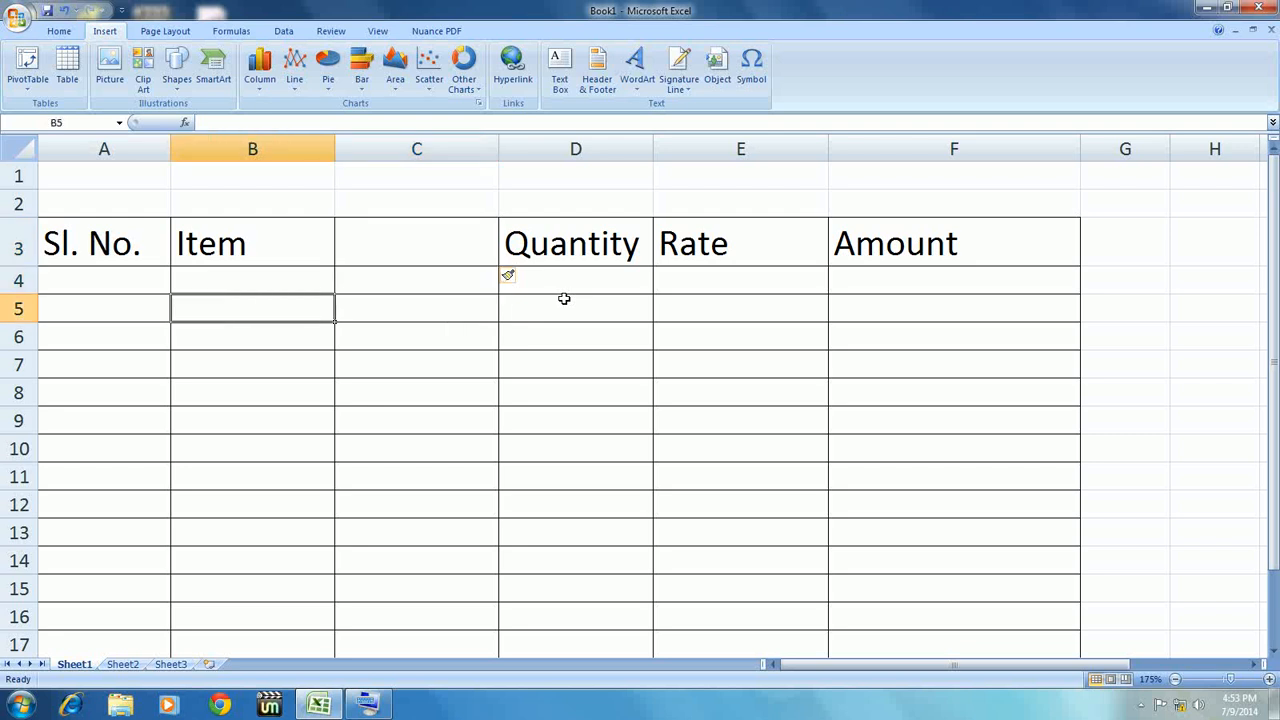
pyautogui.click(104, 308)
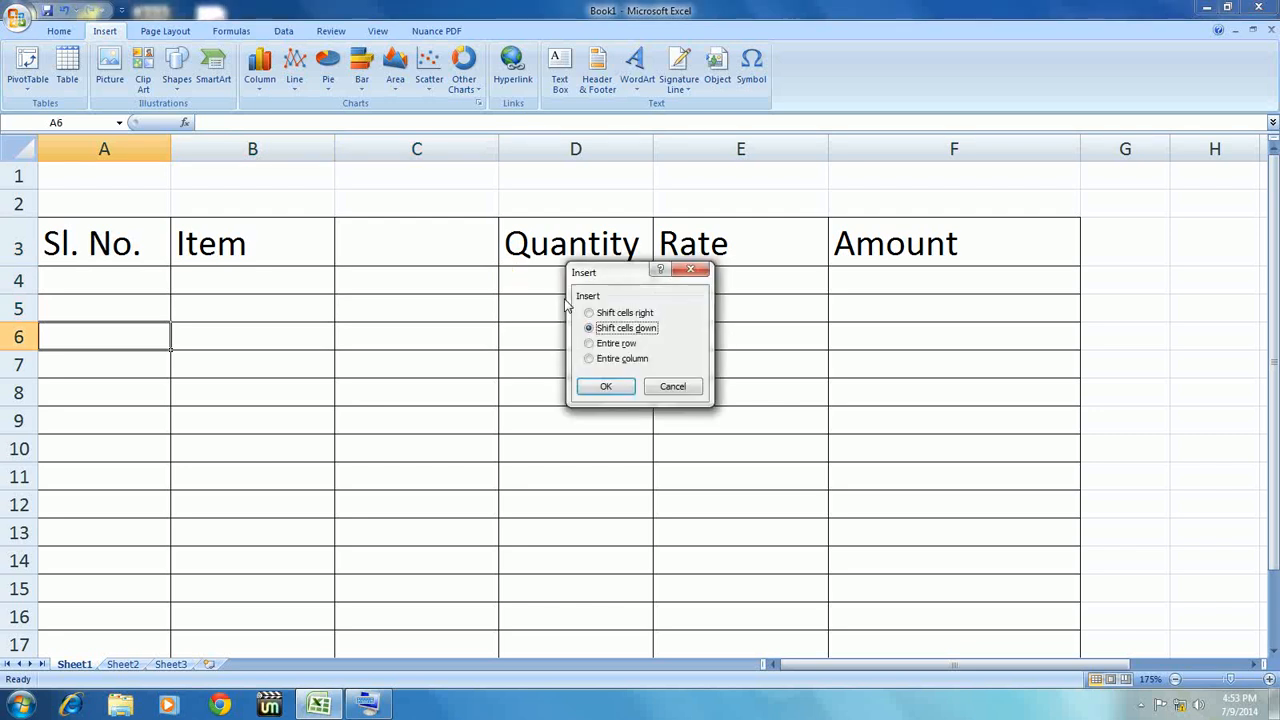
pyautogui.click(589, 343)
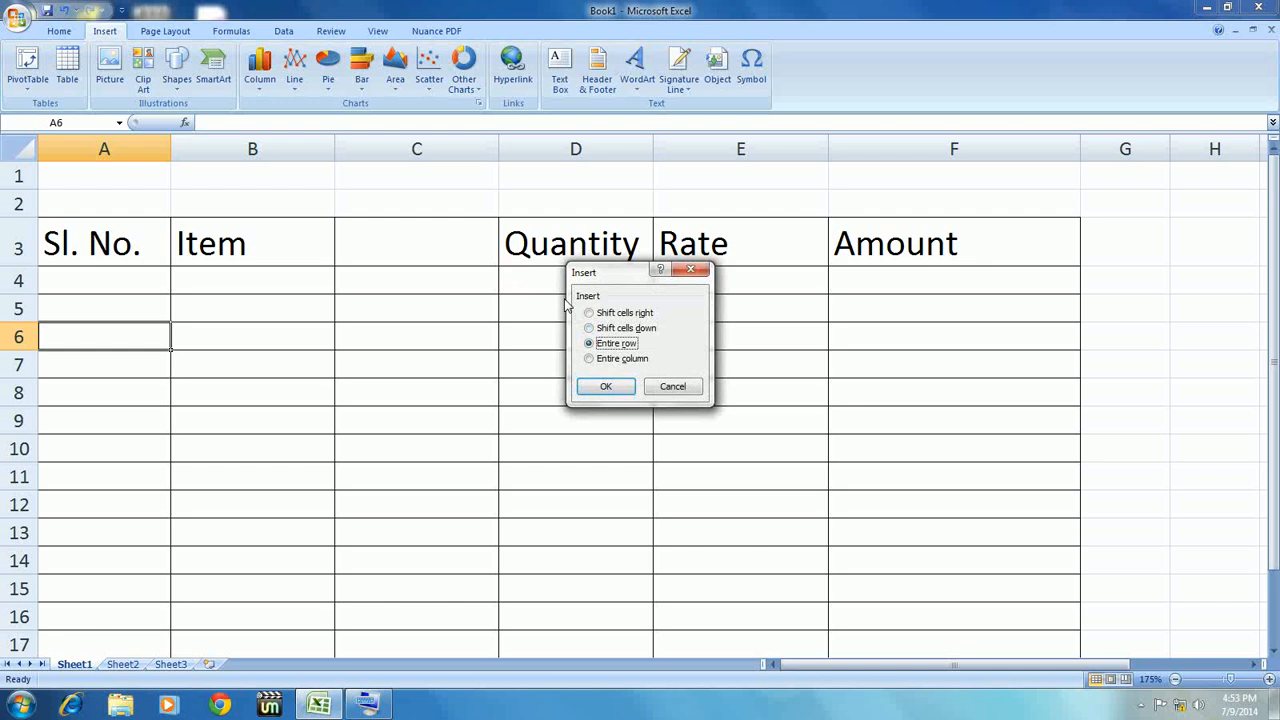
pyautogui.click(605, 386)
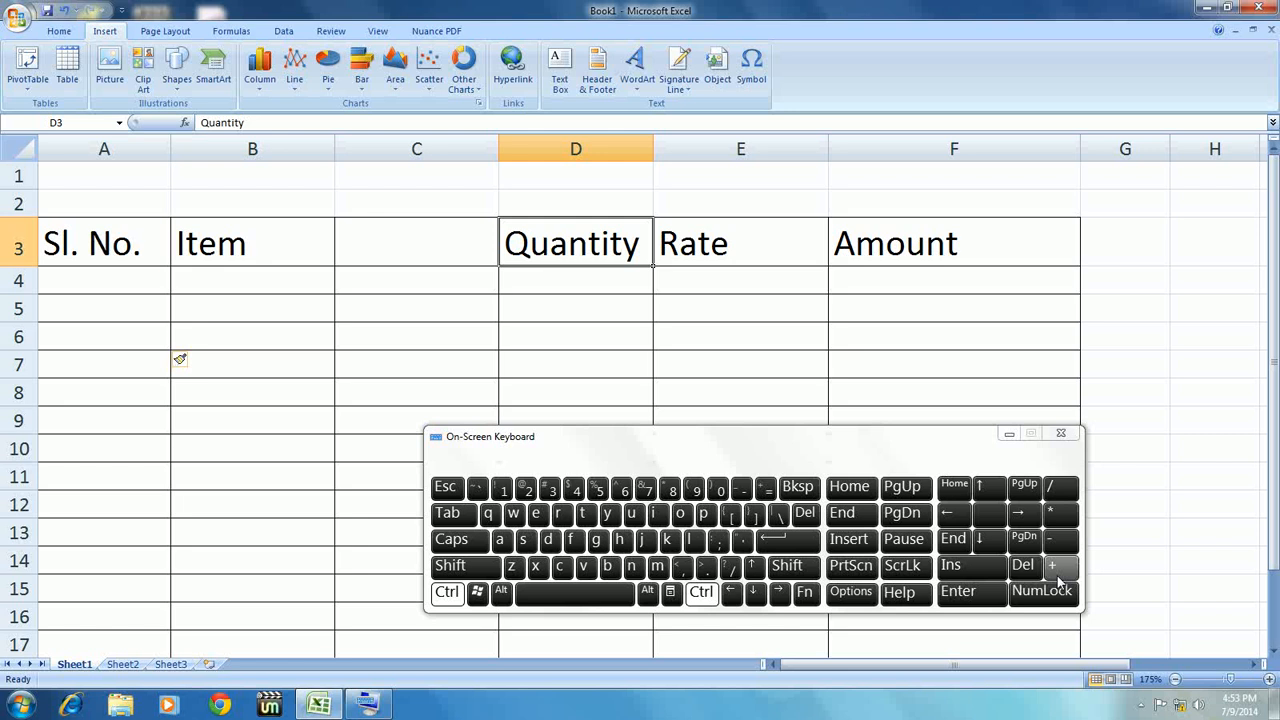
pyautogui.moveTo(765, 489)
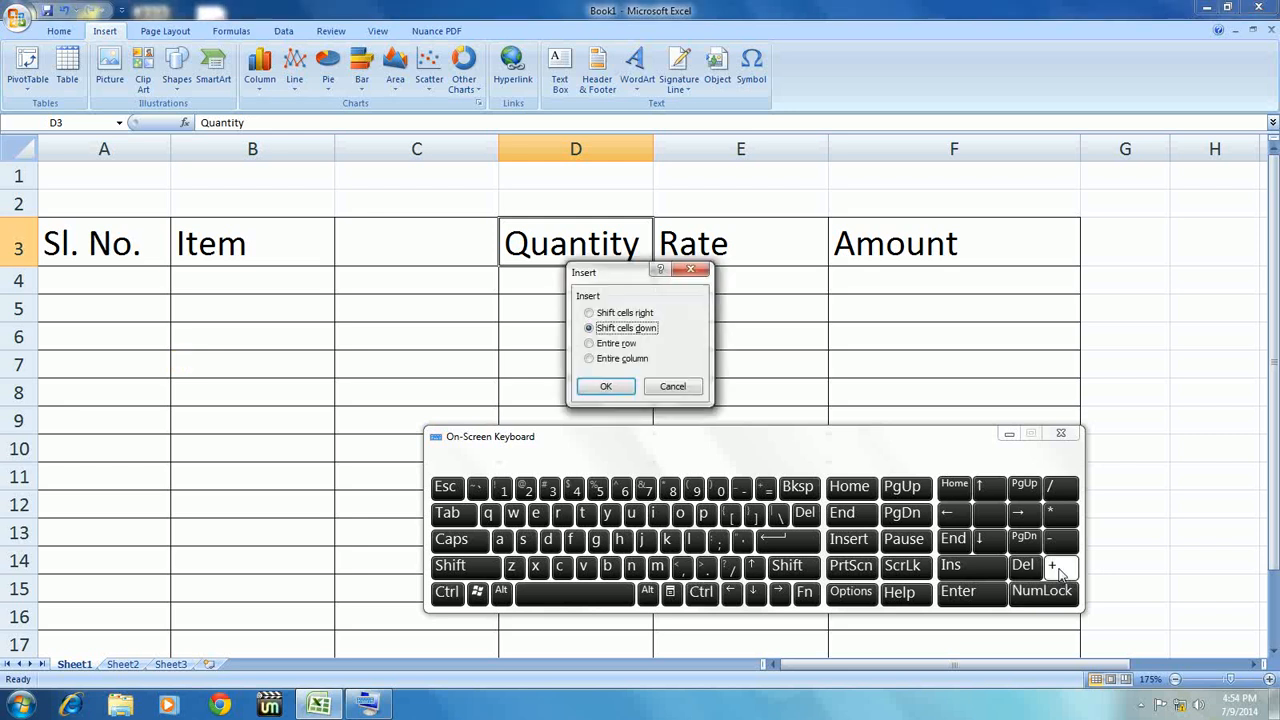
# Step: Insert two blank entire rows above the header, moving the headings down to row 5
pyautogui.click(589, 343)
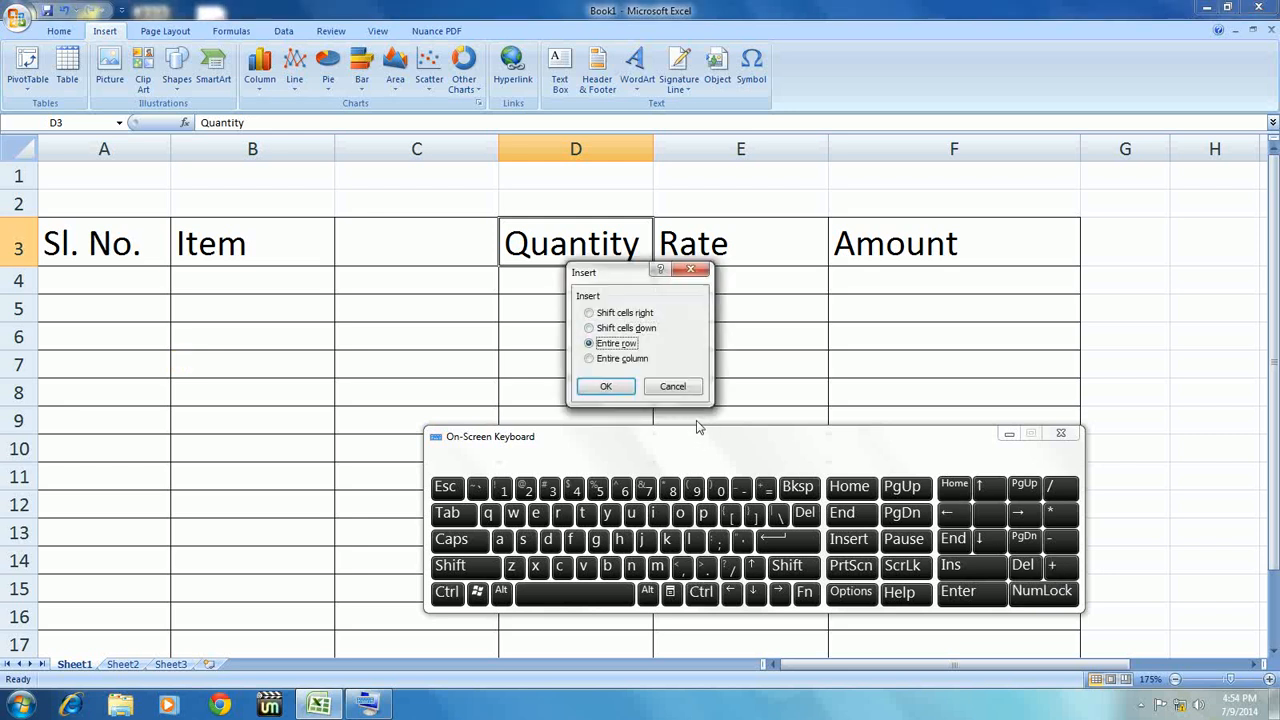
pyautogui.click(605, 386)
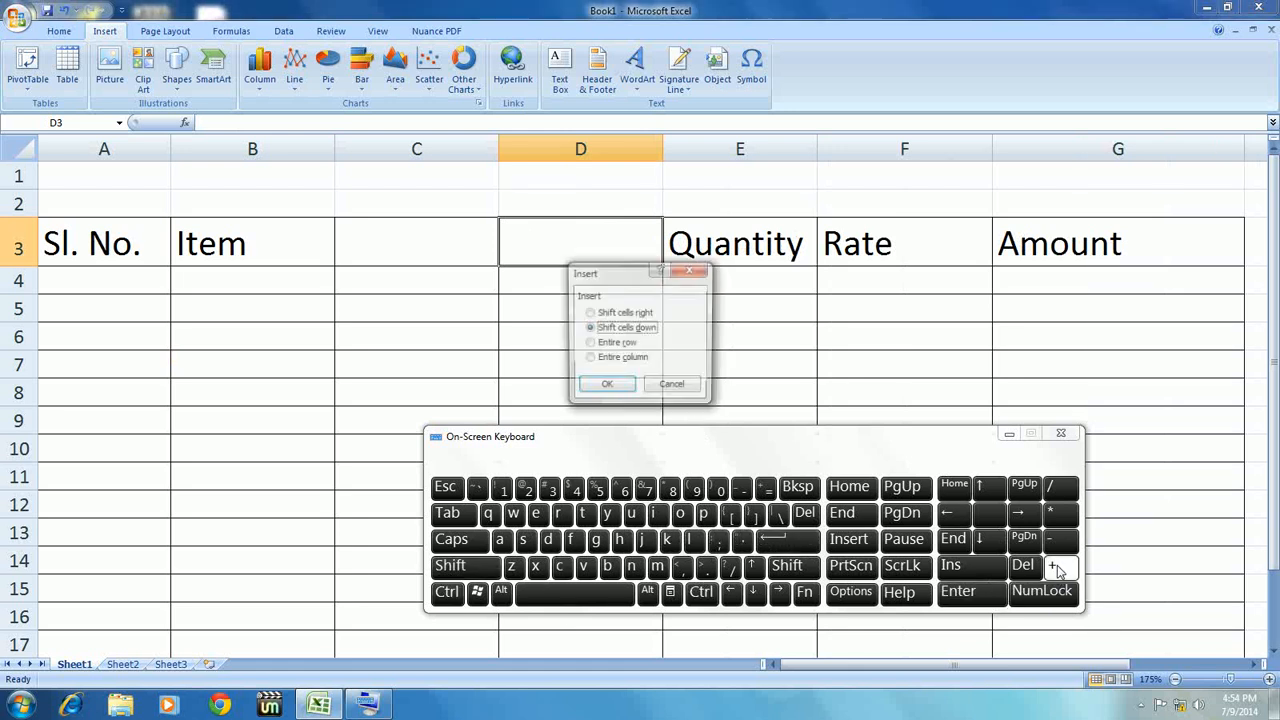
pyautogui.click(589, 343)
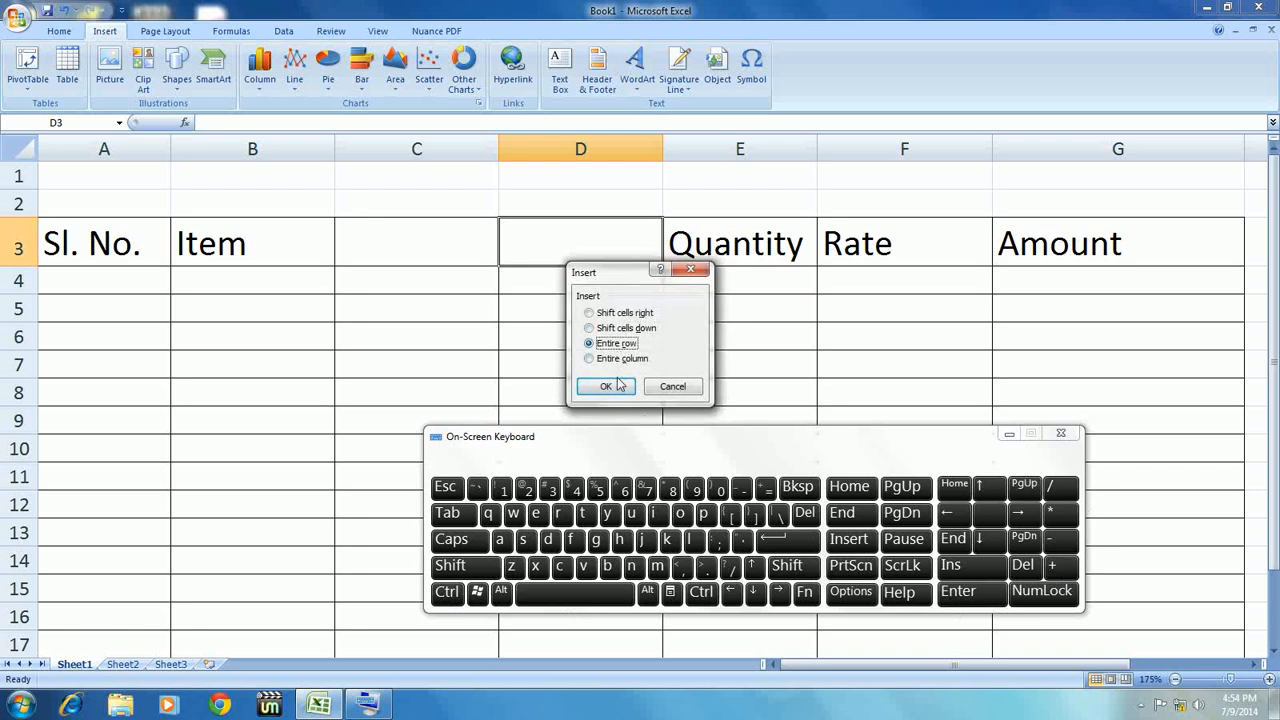
pyautogui.click(605, 386)
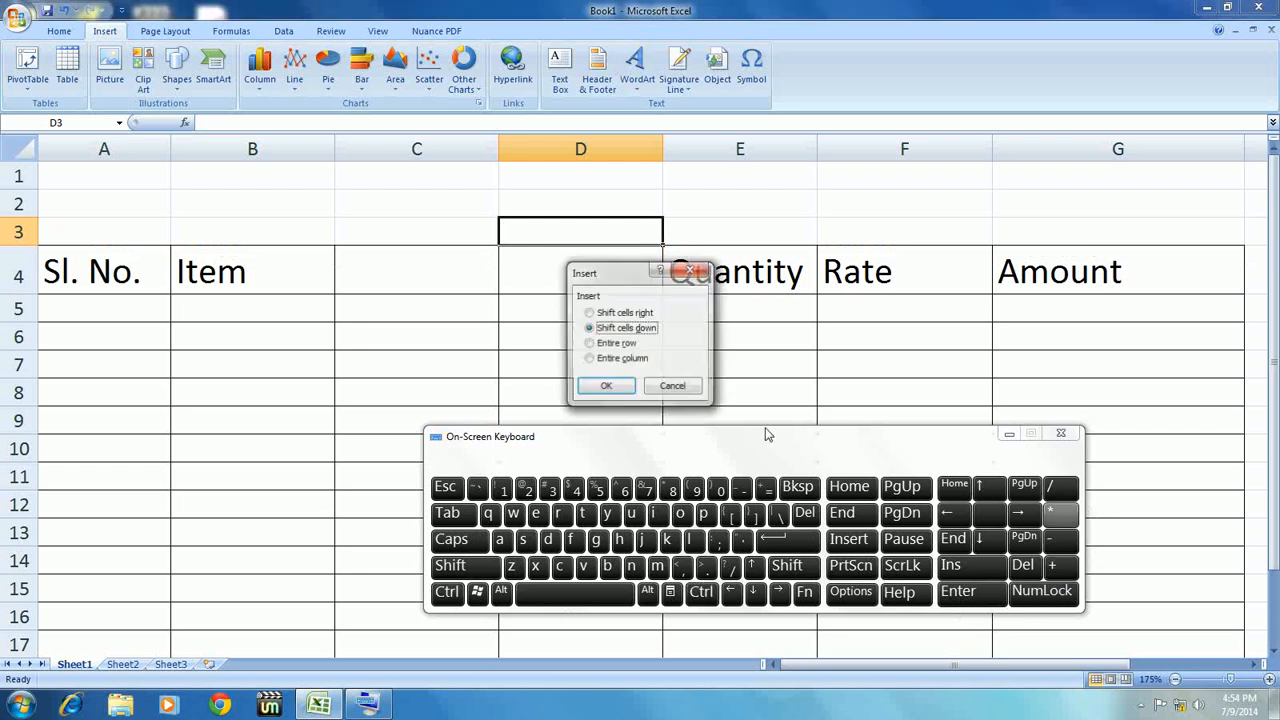
pyautogui.click(589, 343)
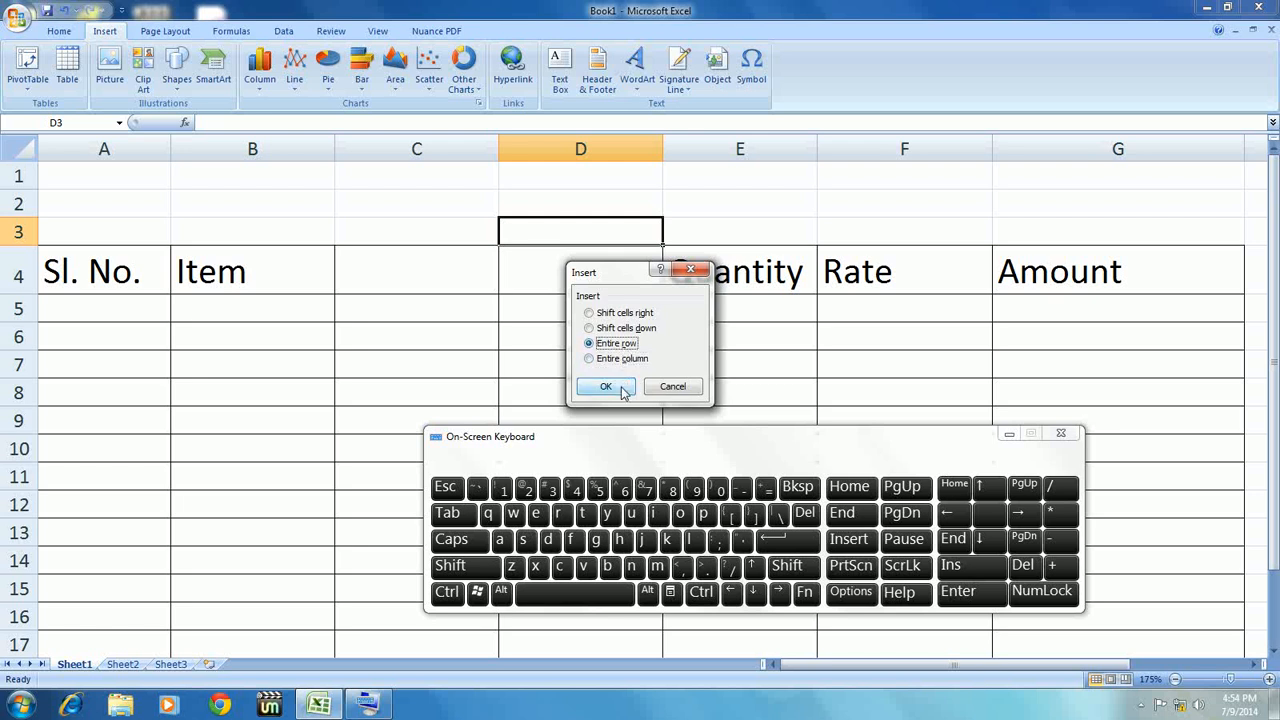
pyautogui.click(605, 387)
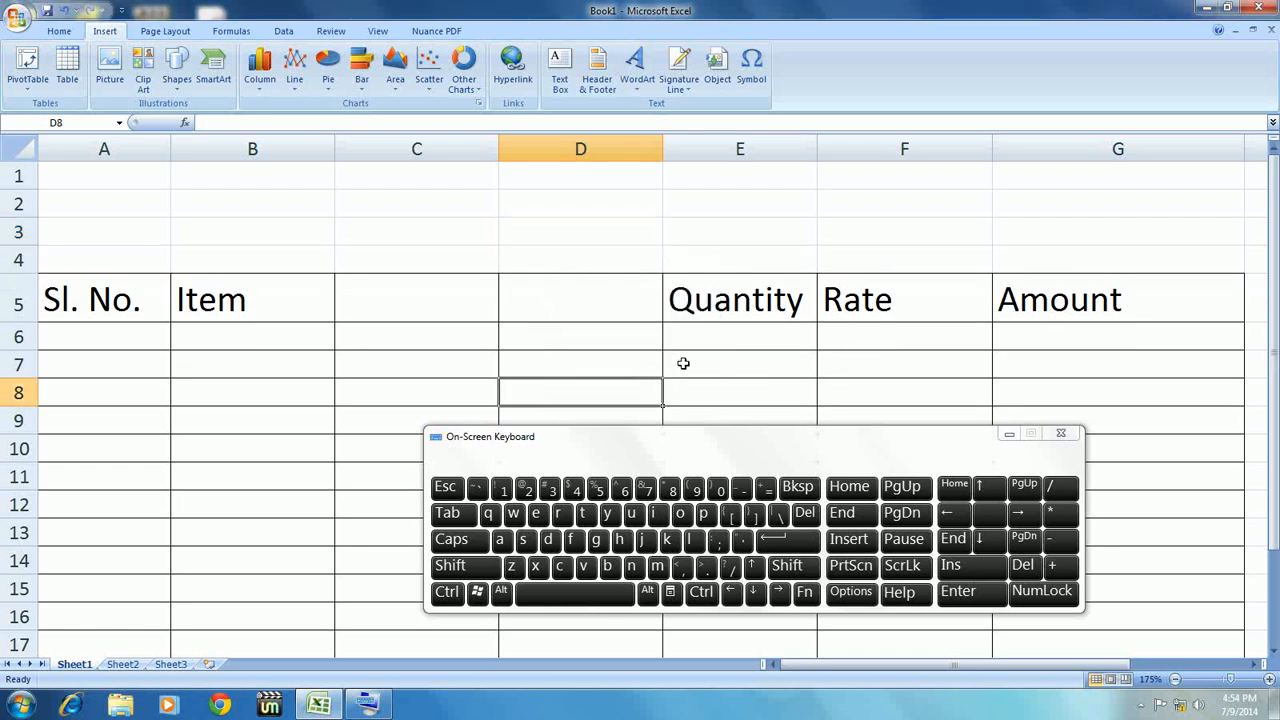